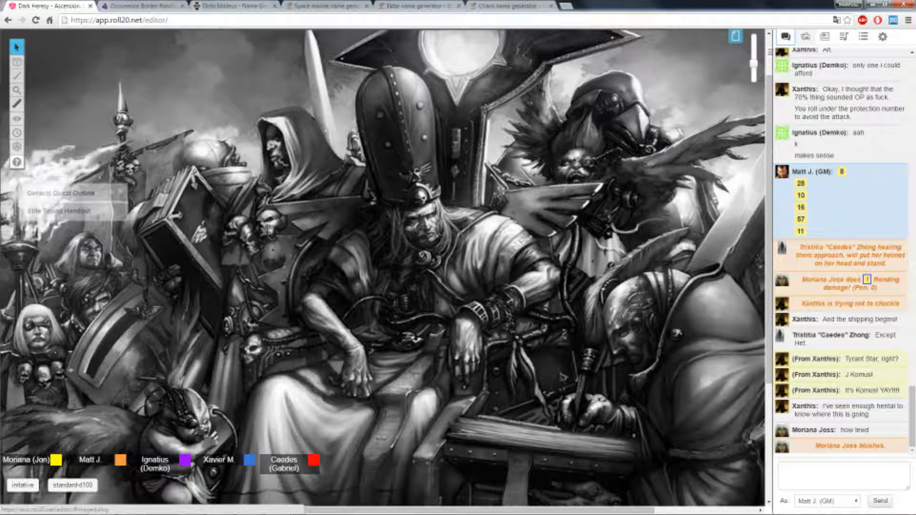
Show the Journal sidebar listing handouts, enemy cheat sheets and characters
{"action": "left_click", "coordinate": [825, 37]}
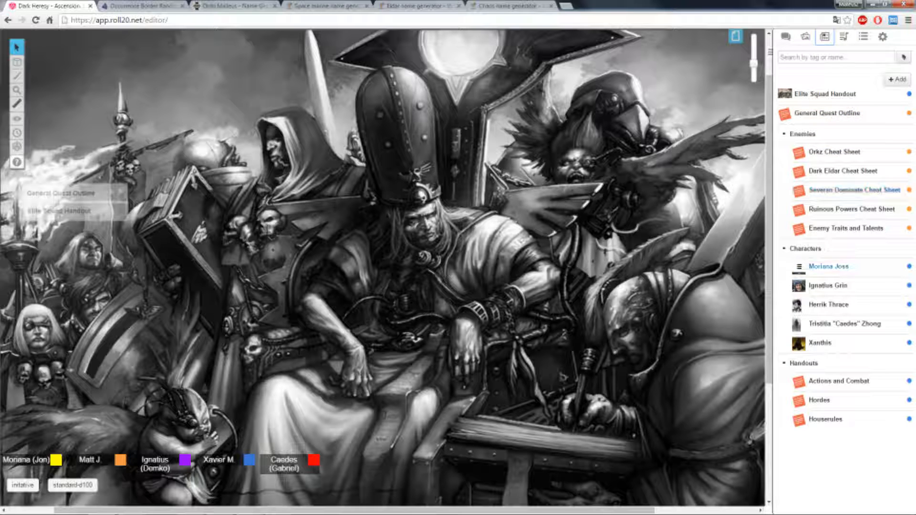
Open Xanthis's Character Sheet and scroll down to his Intelligence roll
{"action": "left_click", "coordinate": [820, 343]}
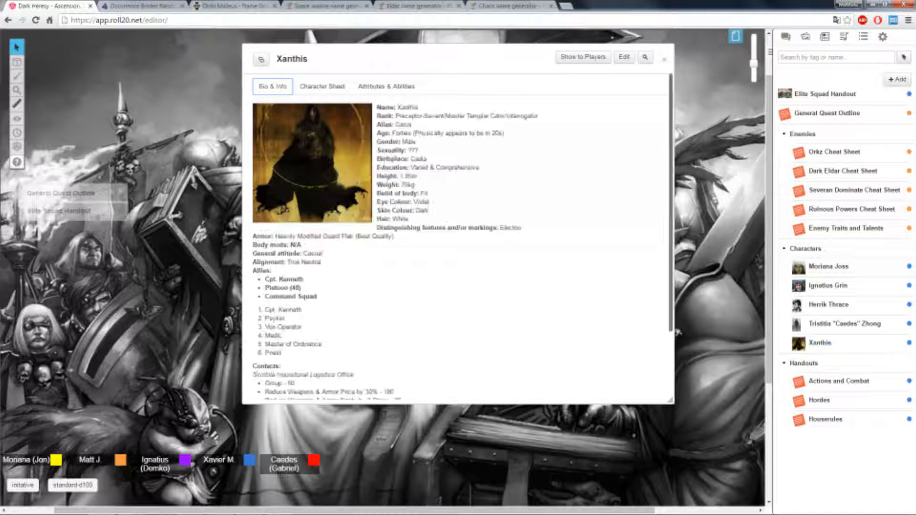
{"action": "left_click", "coordinate": [321, 86]}
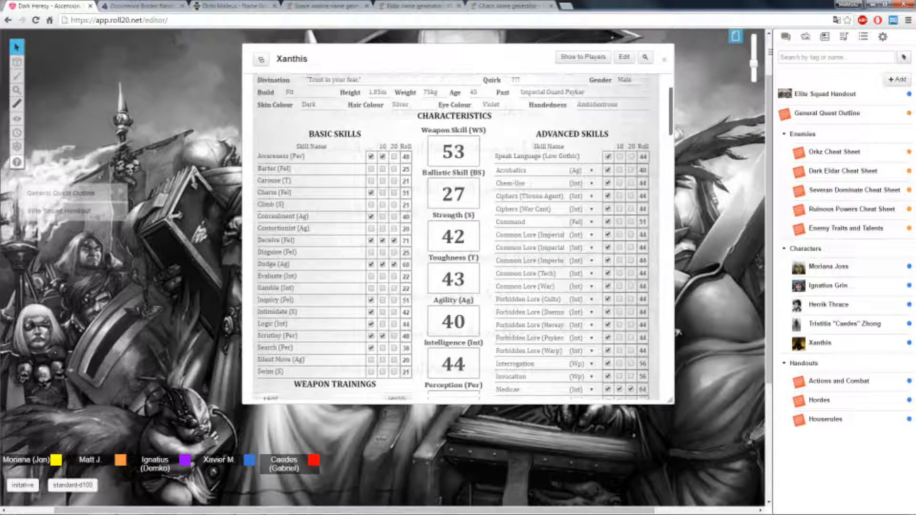
{"action": "scroll", "scroll_direction": "down", "scroll_amount": 3}
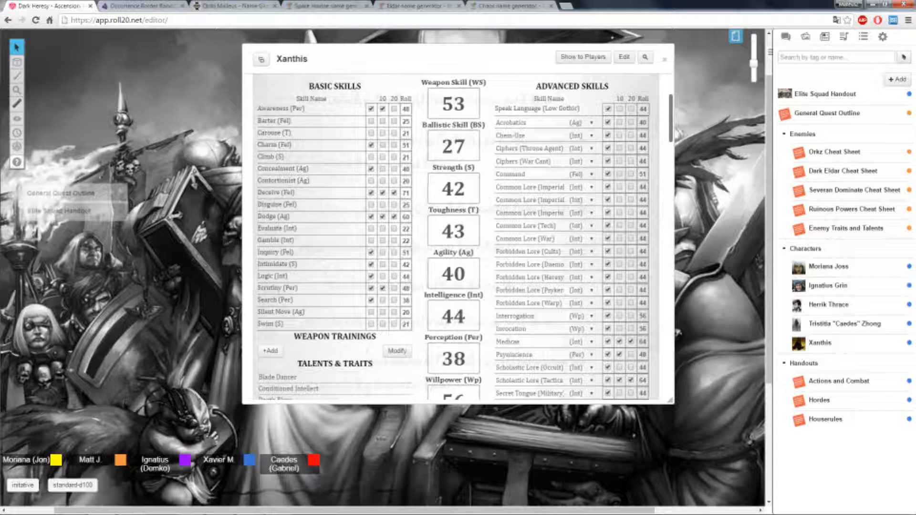
{"action": "scroll", "scroll_direction": "down", "scroll_amount": 3}
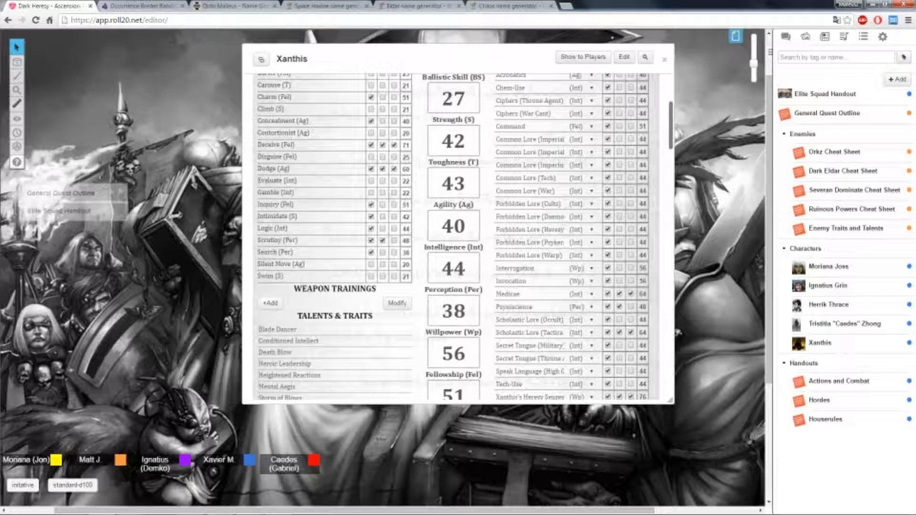
{"action": "scroll", "scroll_direction": "down", "scroll_amount": 3}
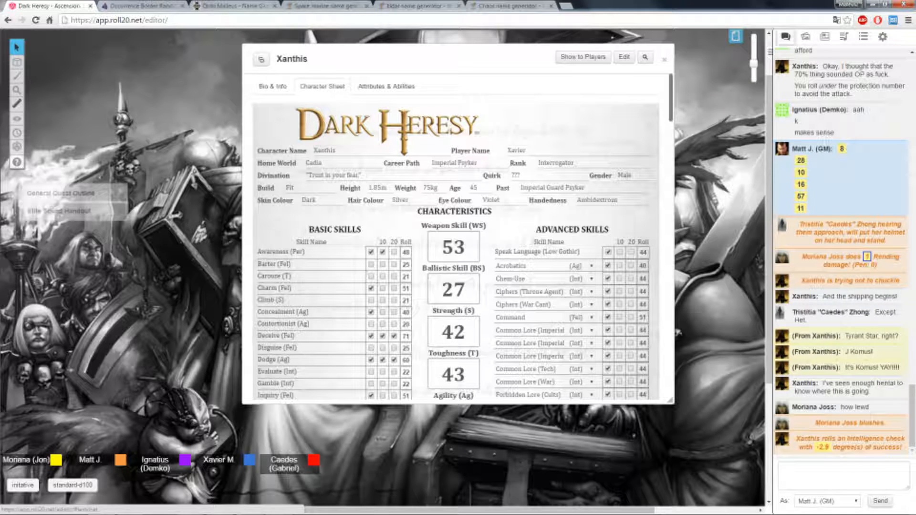
Scroll Xanthis's sheet to the Common Lore (Tech) and Forbidden Lore (Heresy) skills
{"action": "scroll", "scroll_direction": "down", "scroll_amount": 3}
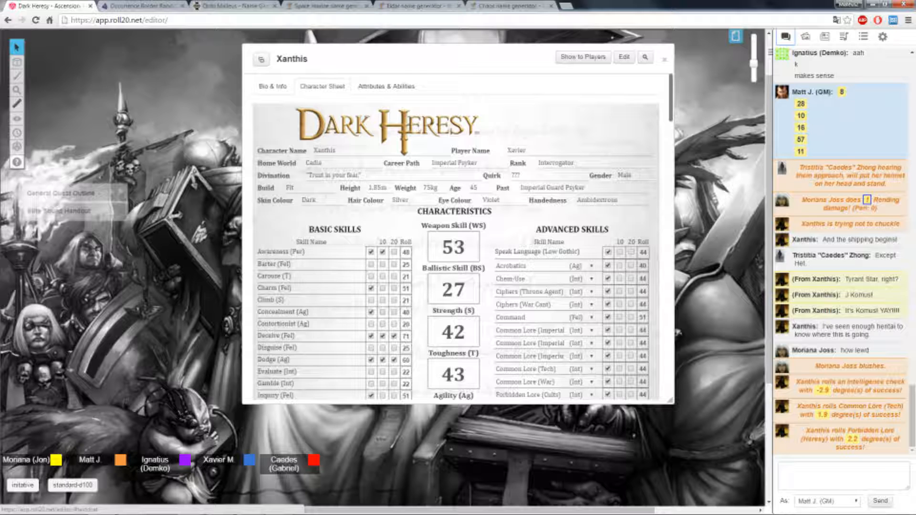
{"action": "scroll", "scroll_direction": "down", "scroll_amount": 3}
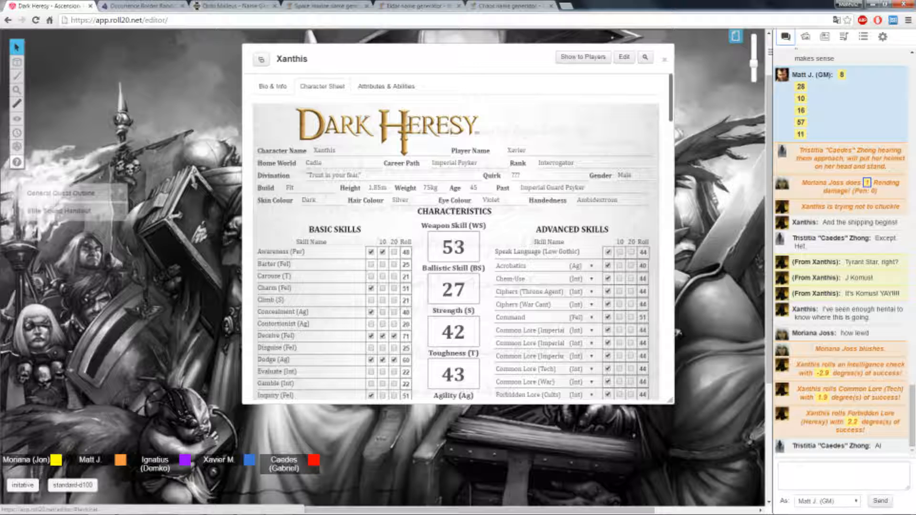
Scroll through Xanthis's character sheet, covering his characteristics and skills
{"action": "scroll", "scroll_direction": "down", "scroll_amount": 3}
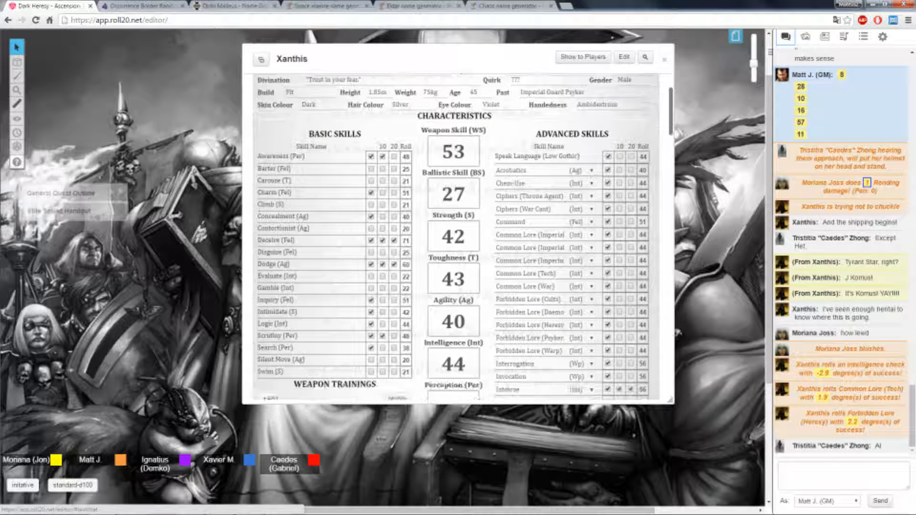
{"action": "scroll", "scroll_direction": "down", "scroll_amount": 3}
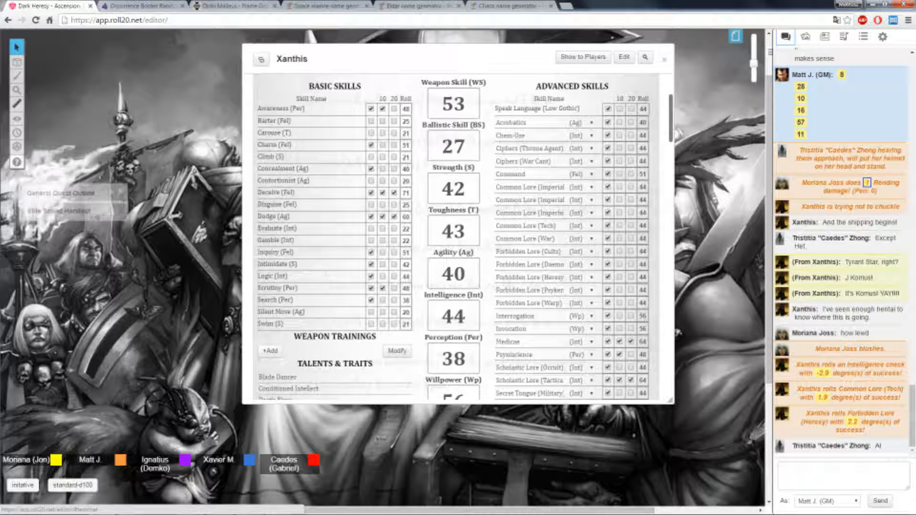
{"action": "scroll", "scroll_direction": "down", "scroll_amount": 3}
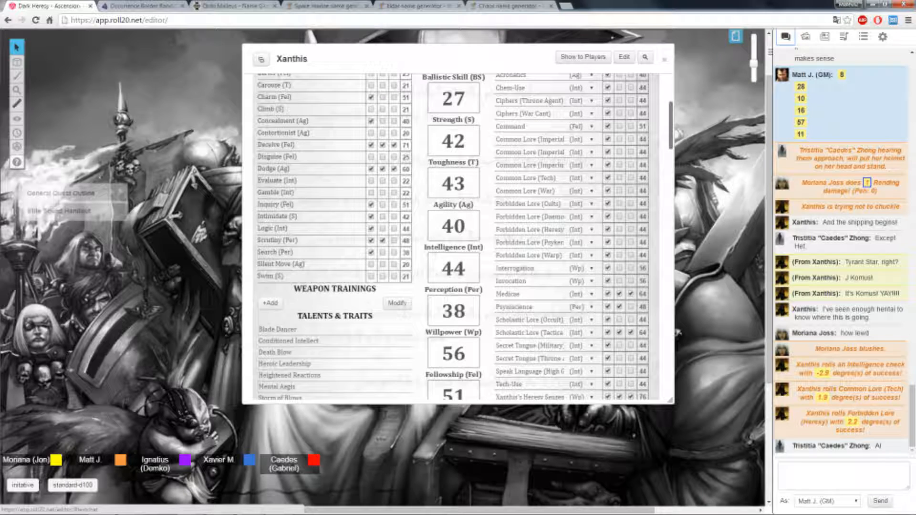
{"action": "scroll", "scroll_direction": "down", "scroll_amount": 3}
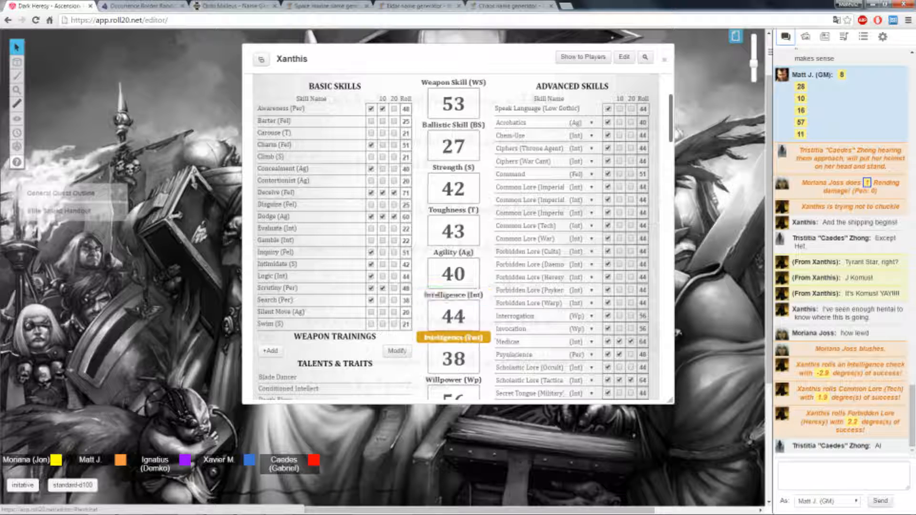
{"action": "scroll", "scroll_direction": "down", "scroll_amount": 3}
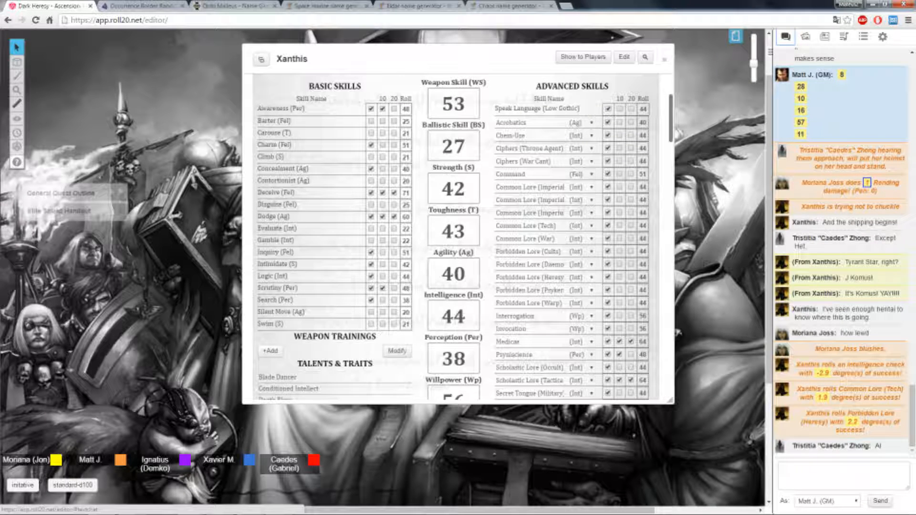
{"action": "scroll", "scroll_direction": "down", "scroll_amount": 3}
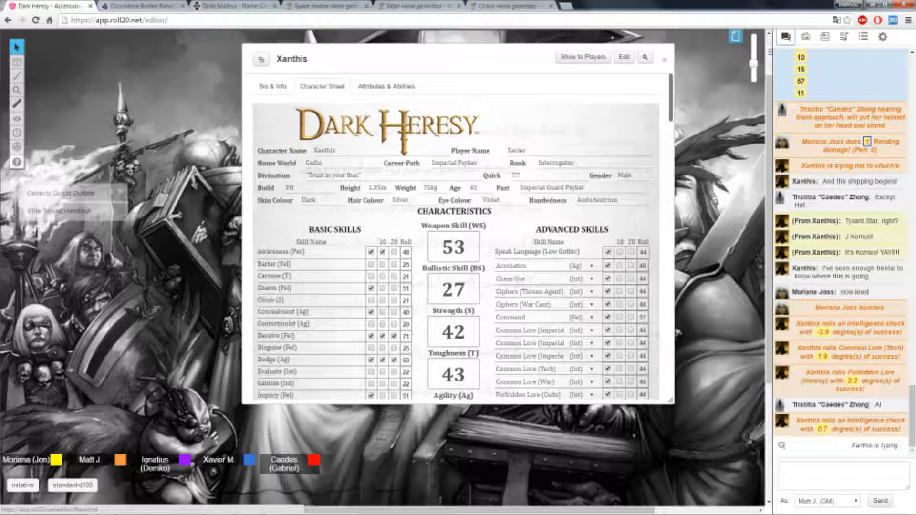
{"action": "left_click", "coordinate": [664, 59]}
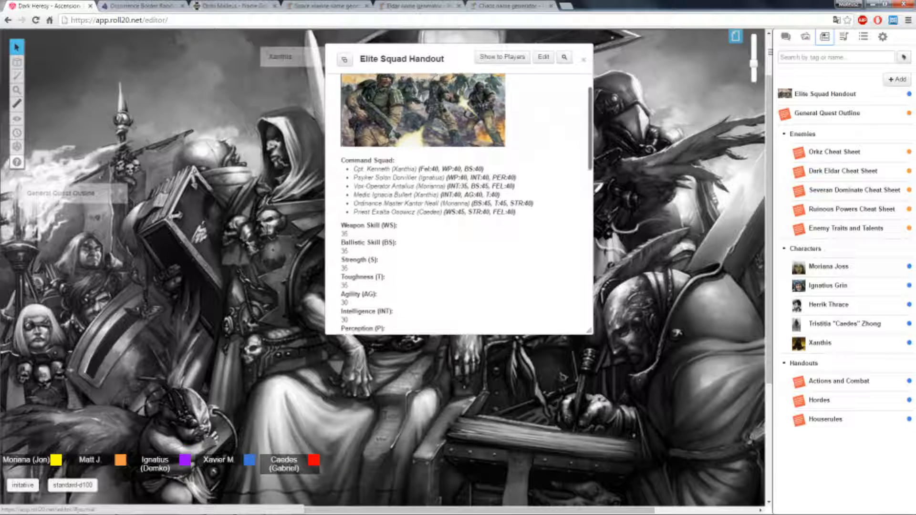
{"action": "scroll", "scroll_direction": "down", "scroll_amount": 3}
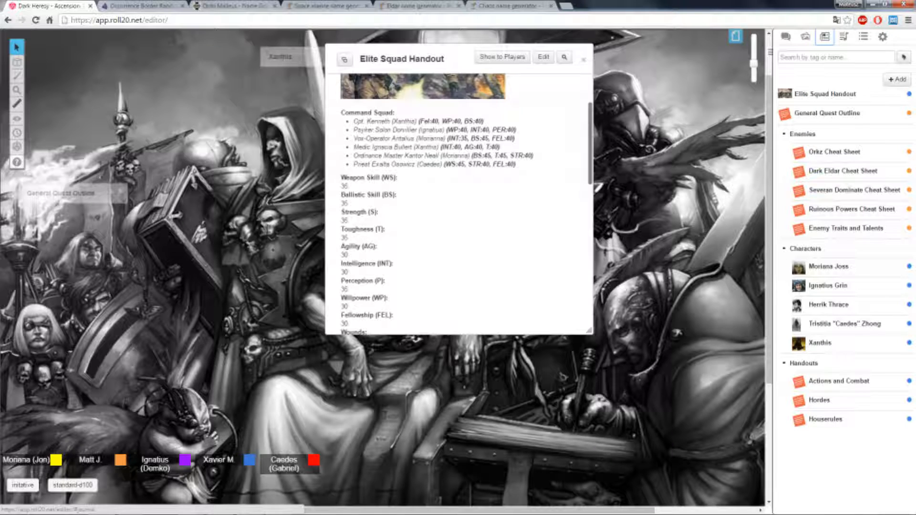
{"action": "scroll", "scroll_direction": "down", "scroll_amount": 3}
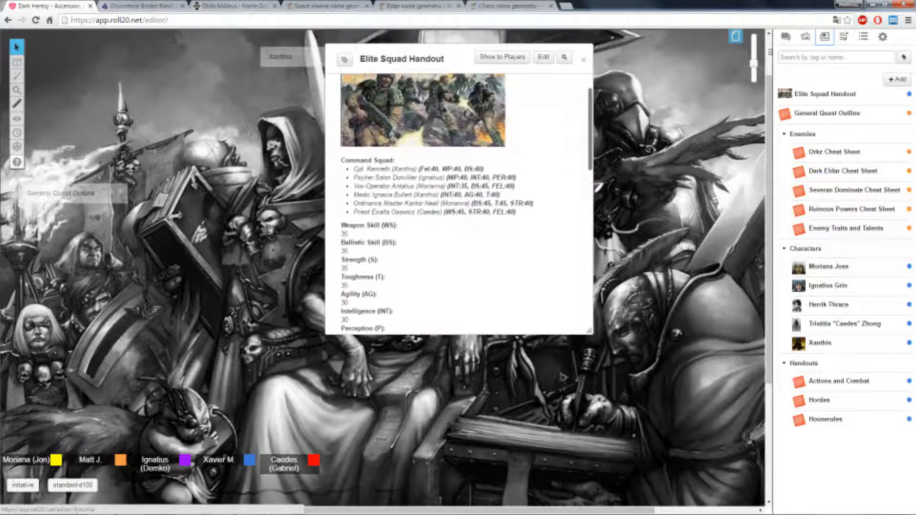
Scroll the Elite Squad Handout to the Command Squad heading
{"action": "scroll", "scroll_direction": "down", "scroll_amount": 3}
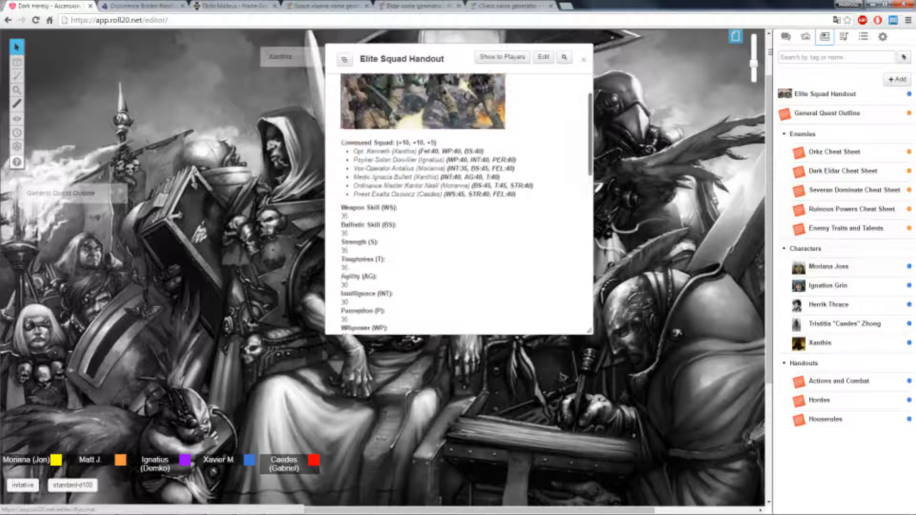
Switch the sidebar to Text Chat and scroll through the NPC skill rolls
{"action": "left_click", "coordinate": [786, 36]}
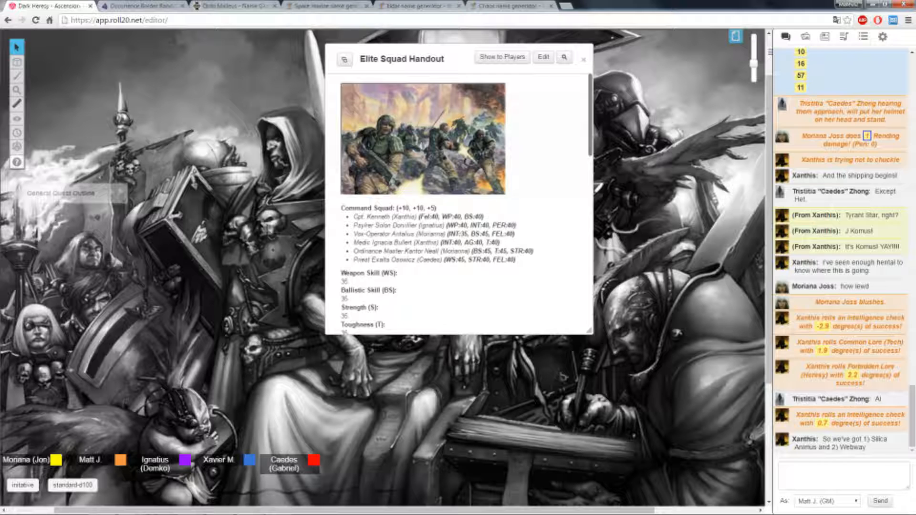
{"action": "scroll", "scroll_direction": "down", "scroll_amount": 3}
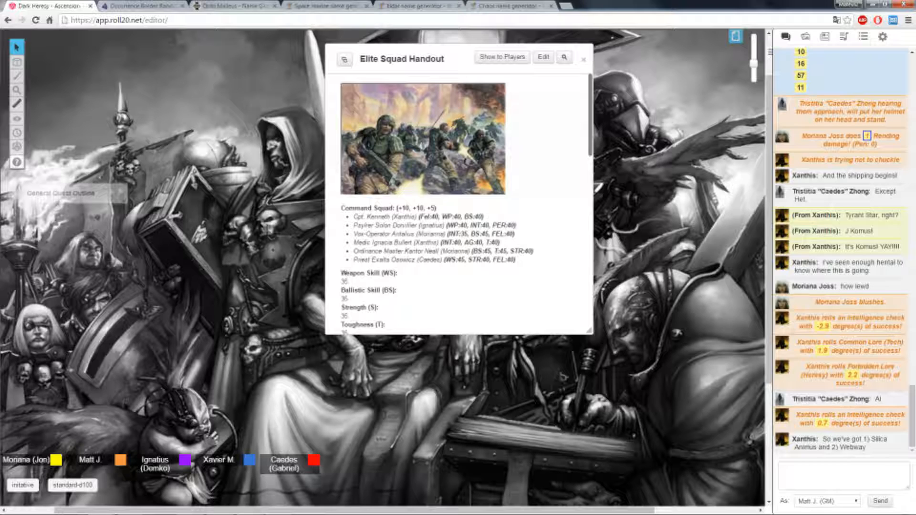
Scroll the Elite Squad Handout through the Vox-Operator and Ordinance Master stat entries
{"action": "scroll", "scroll_direction": "down", "scroll_amount": 3}
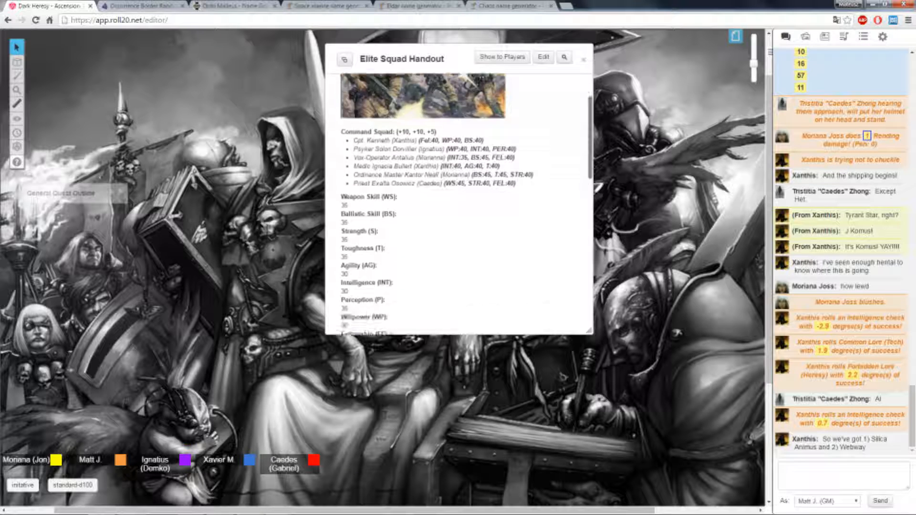
{"action": "scroll", "scroll_direction": "down", "scroll_amount": 3}
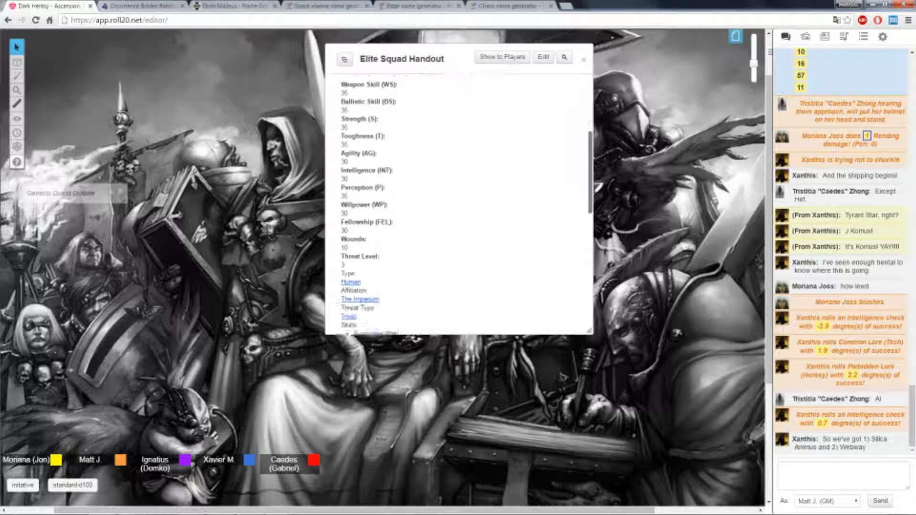
{"action": "scroll", "scroll_direction": "down", "scroll_amount": 3}
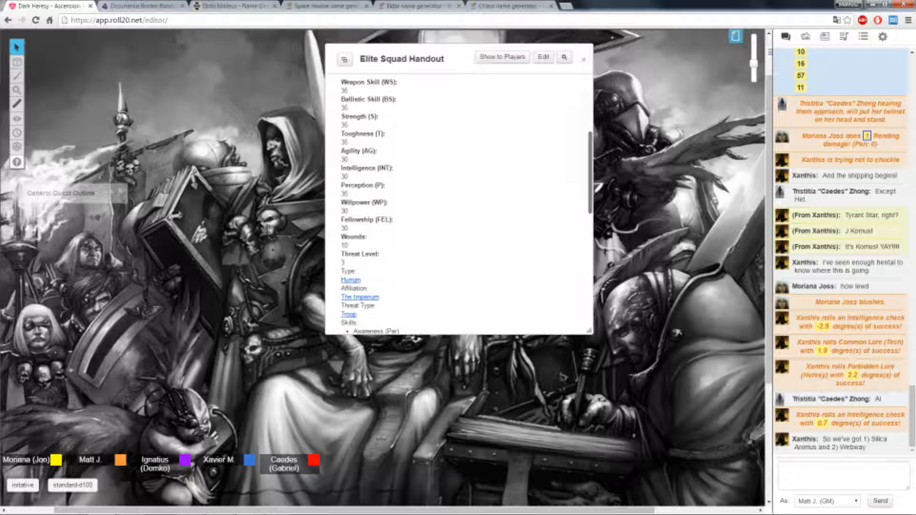
{"action": "scroll", "scroll_direction": "down", "scroll_amount": 3}
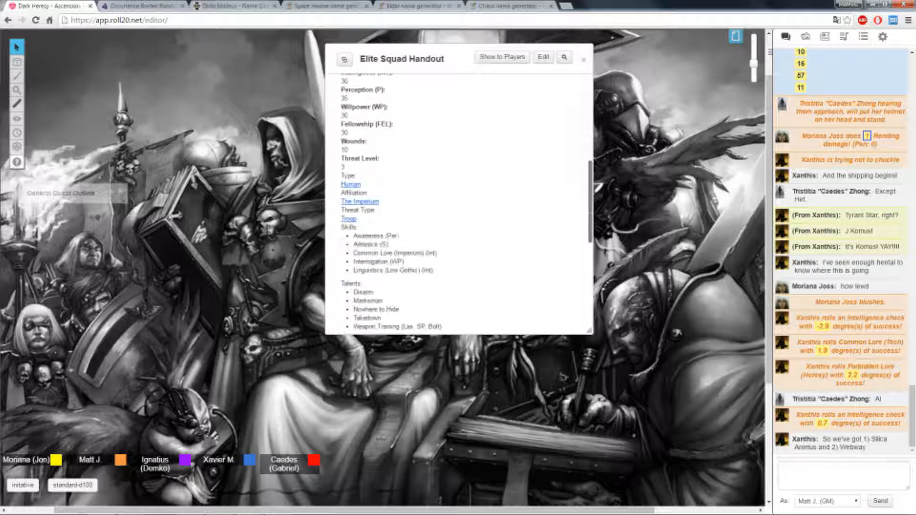
{"action": "scroll", "scroll_direction": "down", "scroll_amount": 3}
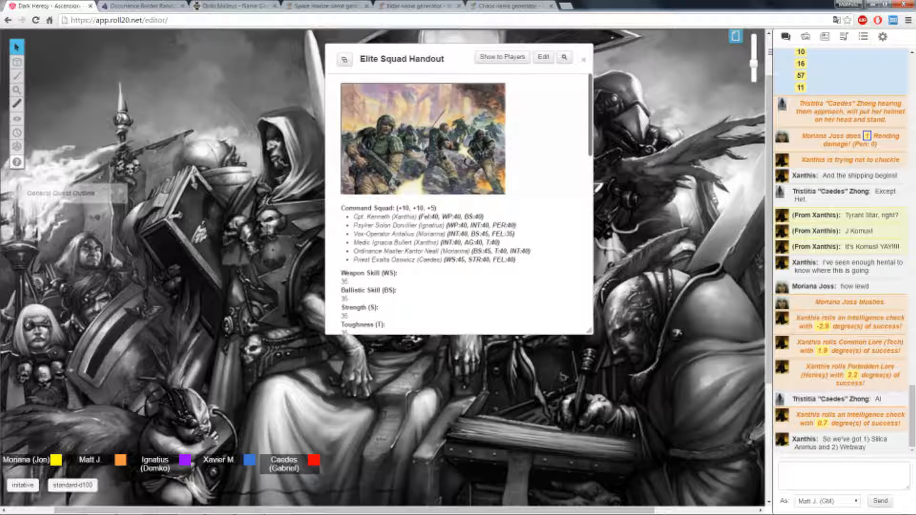
{"action": "scroll", "scroll_direction": "down", "scroll_amount": 3}
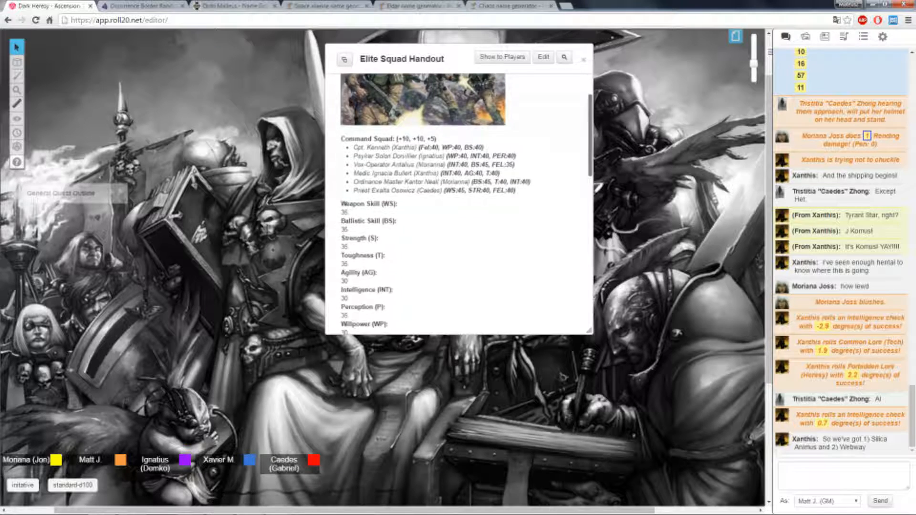
{"action": "scroll", "scroll_direction": "down", "scroll_amount": 3}
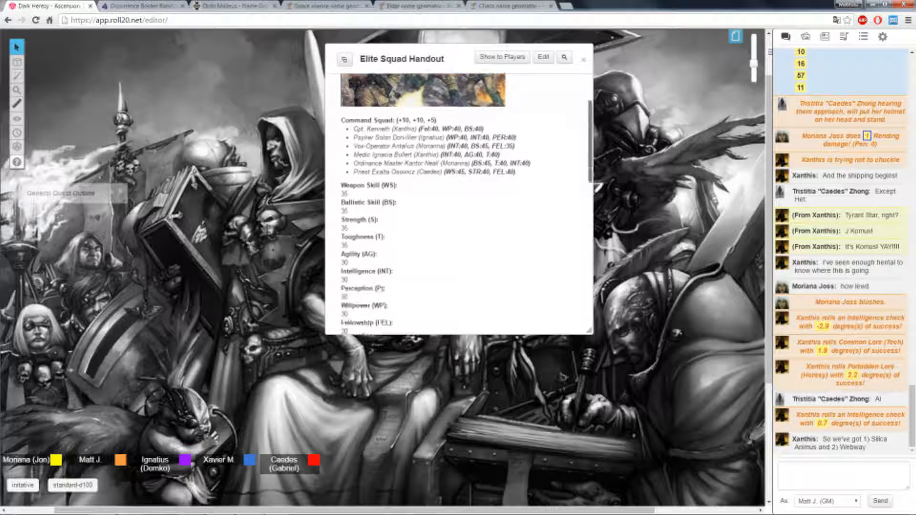
{"action": "scroll", "scroll_direction": "down", "scroll_amount": 3}
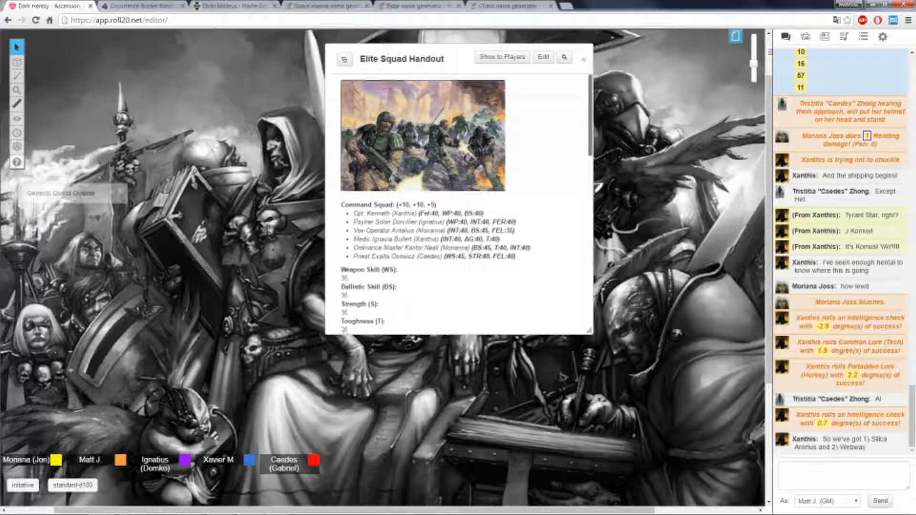
{"action": "scroll", "scroll_direction": "down", "scroll_amount": 3}
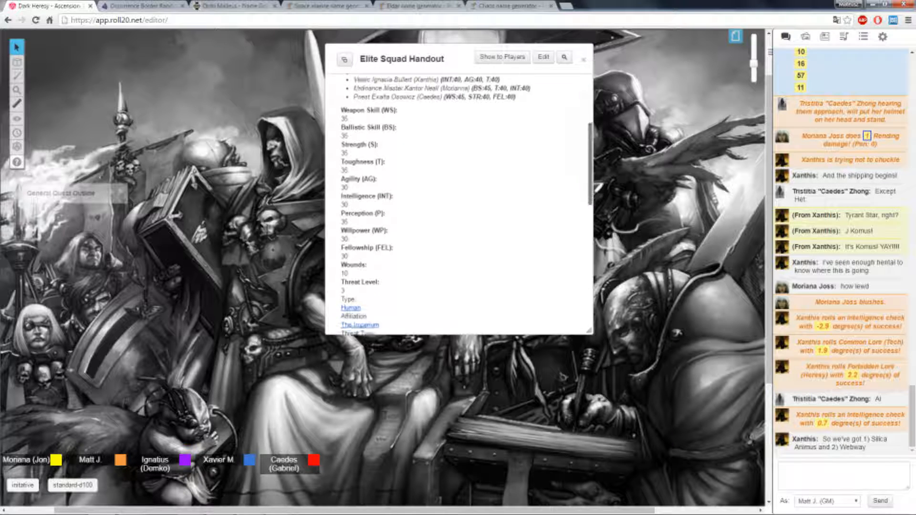
{"action": "scroll", "scroll_direction": "down", "scroll_amount": 3}
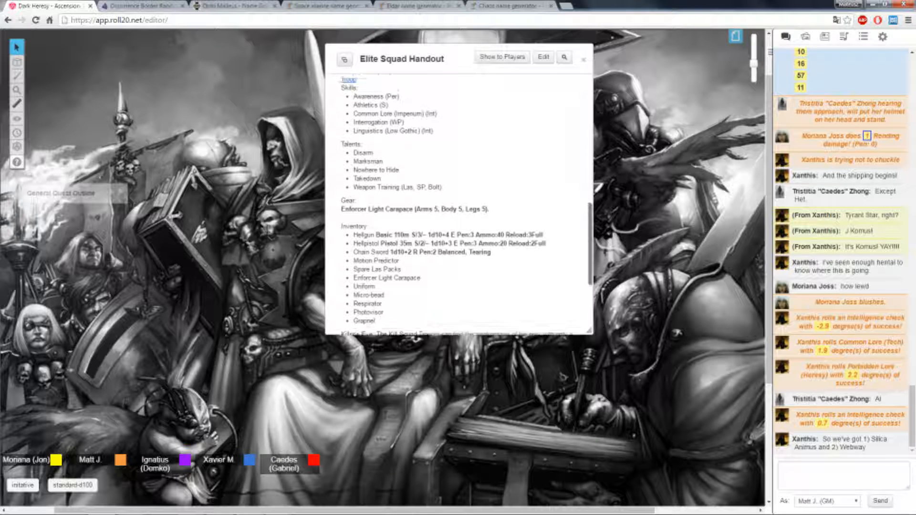
{"action": "scroll", "scroll_direction": "down", "scroll_amount": 3}
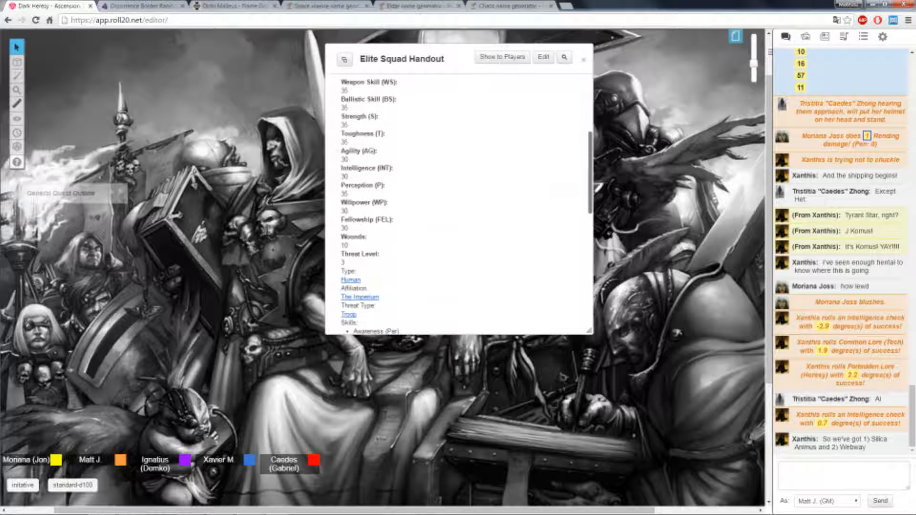
{"action": "scroll", "scroll_direction": "down", "scroll_amount": 3}
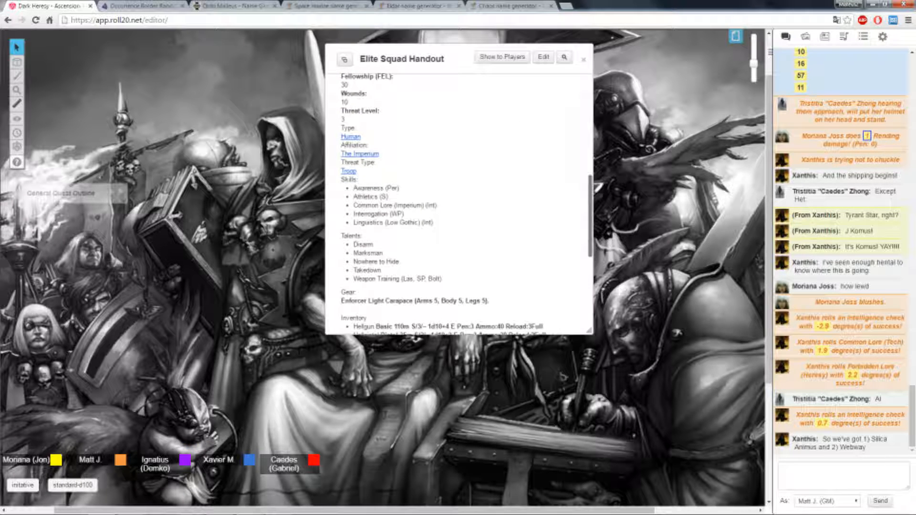
{"action": "scroll", "scroll_direction": "down", "scroll_amount": 3}
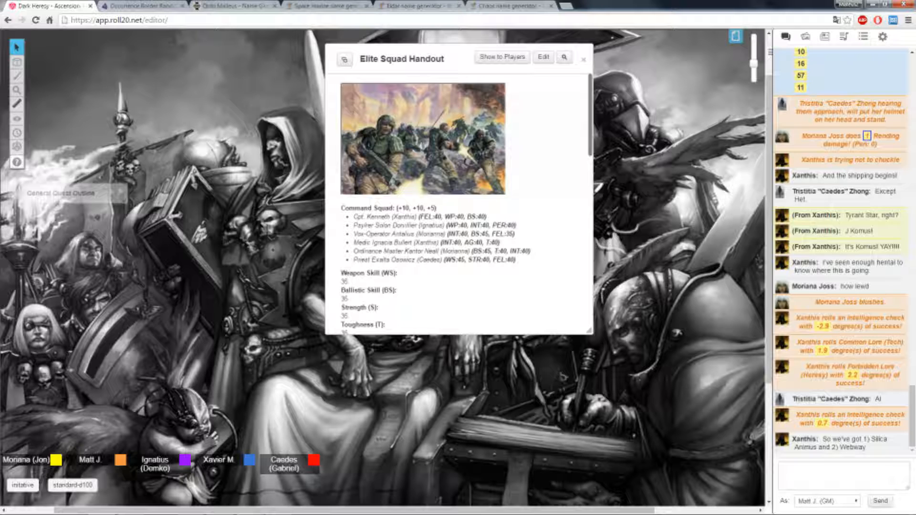
{"action": "left_click", "coordinate": [584, 58]}
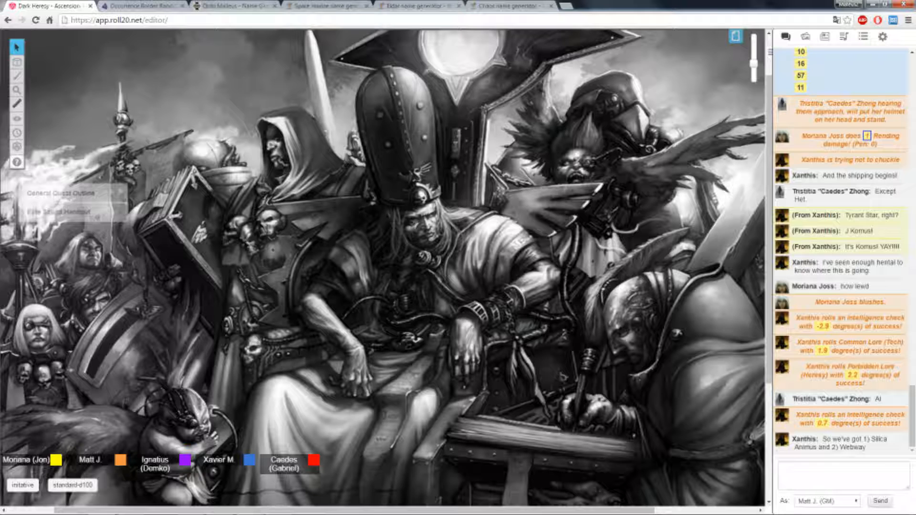
{"action": "left_click", "coordinate": [53, 212]}
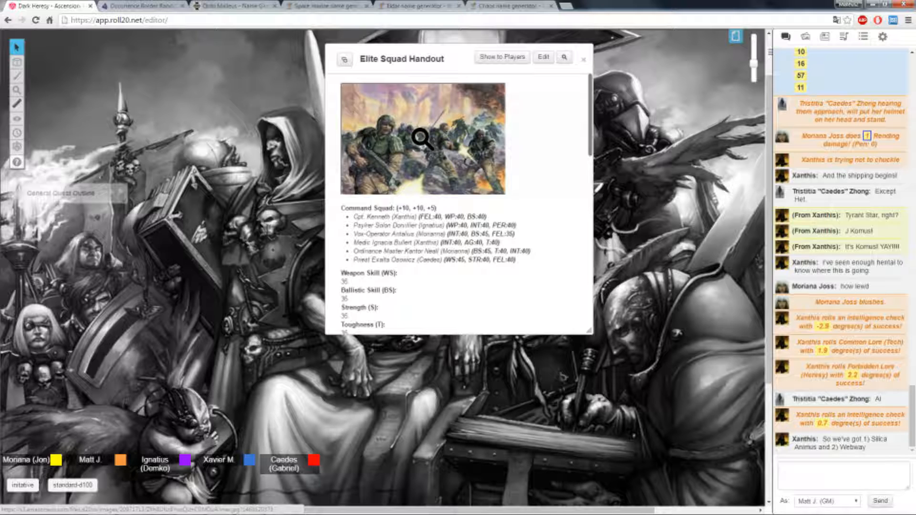
Scroll the handout to the Autogun (man-stopper rounds) and Stub Automatic (dumdums) entries
{"action": "scroll", "scroll_direction": "down", "scroll_amount": 3}
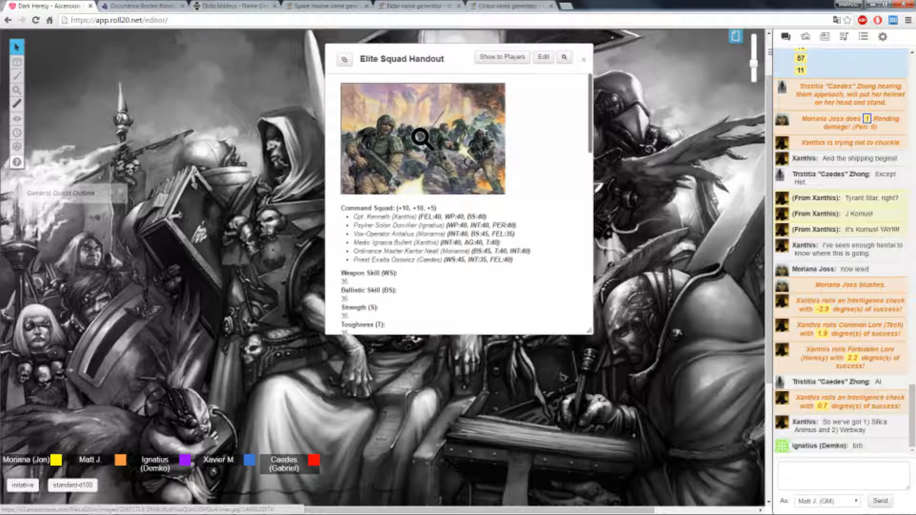
{"action": "scroll", "scroll_direction": "down", "scroll_amount": 3}
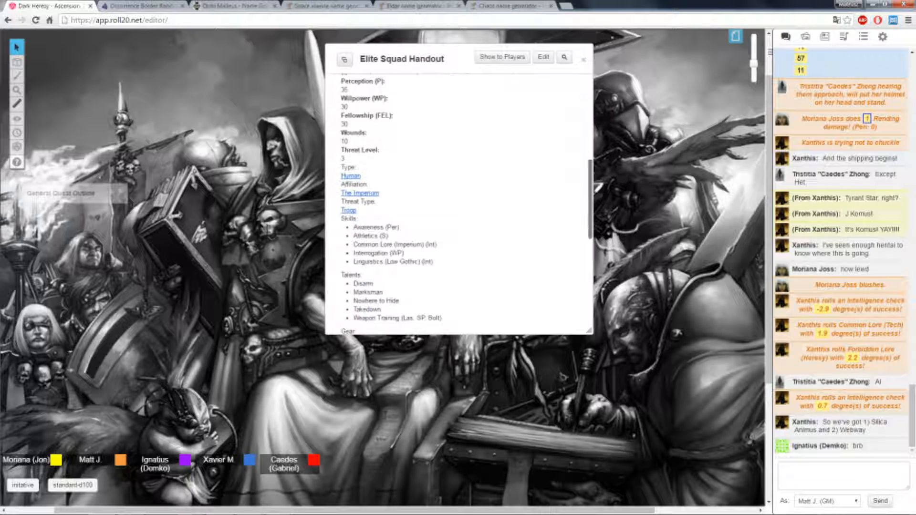
{"action": "scroll", "scroll_direction": "down", "scroll_amount": 3}
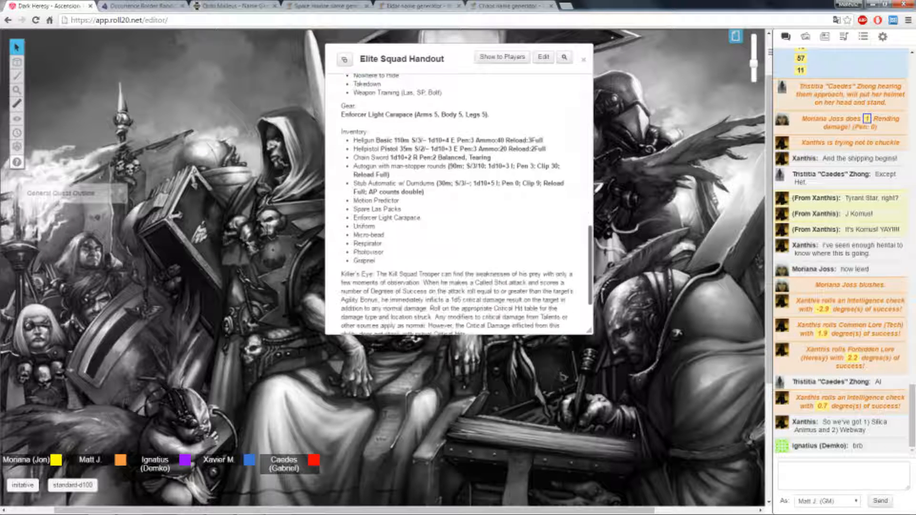
{"action": "scroll", "scroll_direction": "down", "scroll_amount": 3}
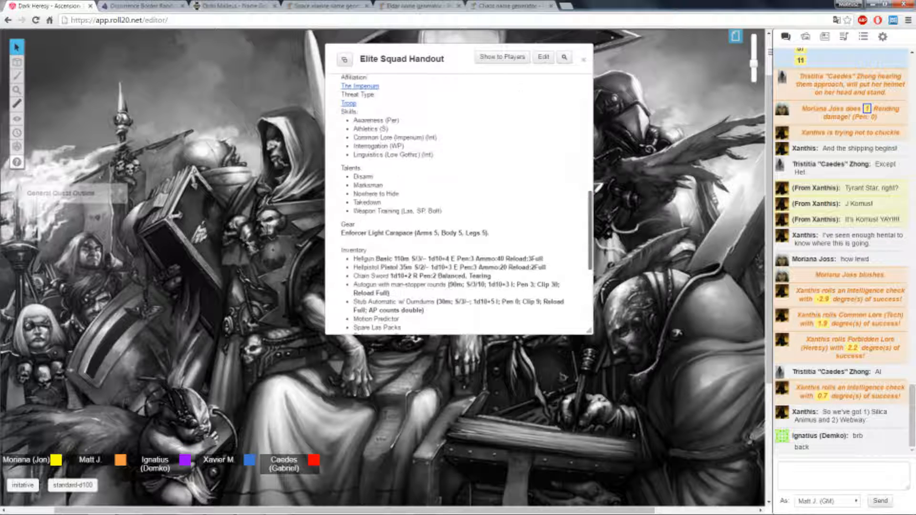
Scroll to the Priest's WS:40, INT:40, FEL:40 entry and close the handout
{"action": "scroll", "scroll_direction": "down", "scroll_amount": 3}
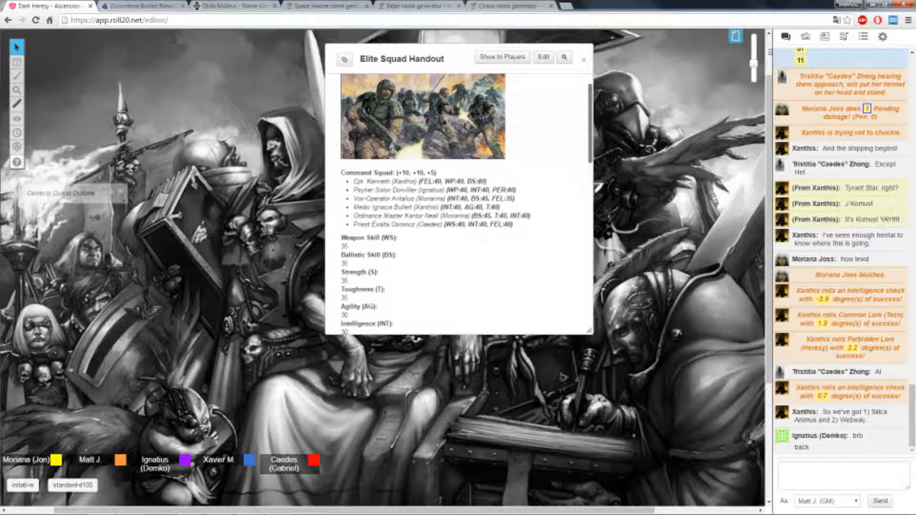
{"action": "scroll", "scroll_direction": "down", "scroll_amount": 3}
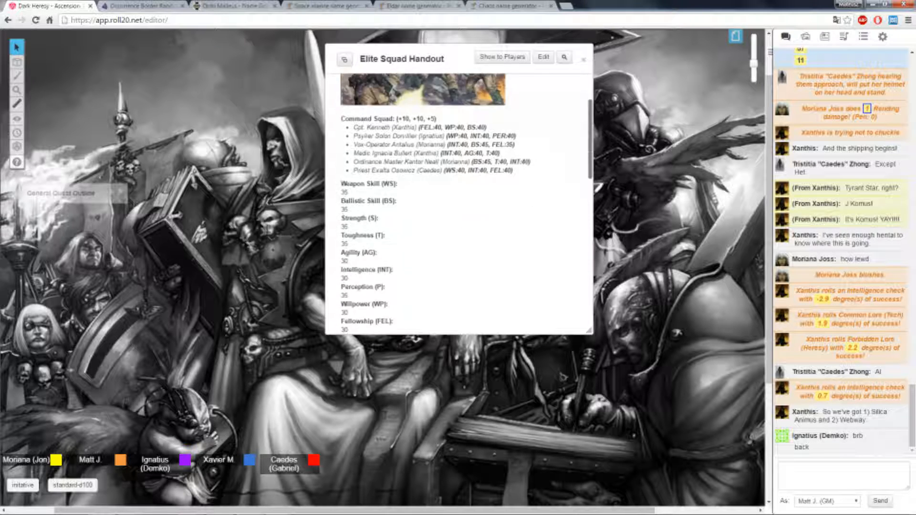
{"action": "scroll", "scroll_direction": "down", "scroll_amount": 3}
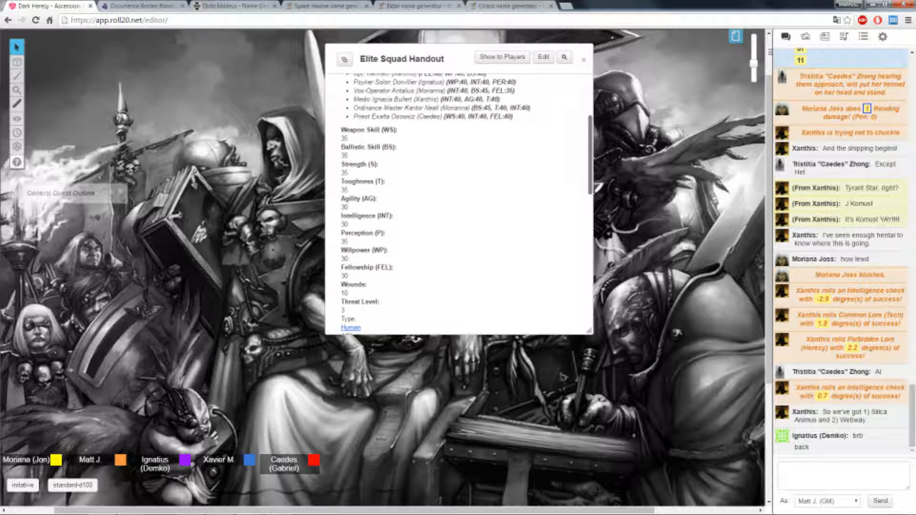
{"action": "scroll", "scroll_direction": "down", "scroll_amount": 3}
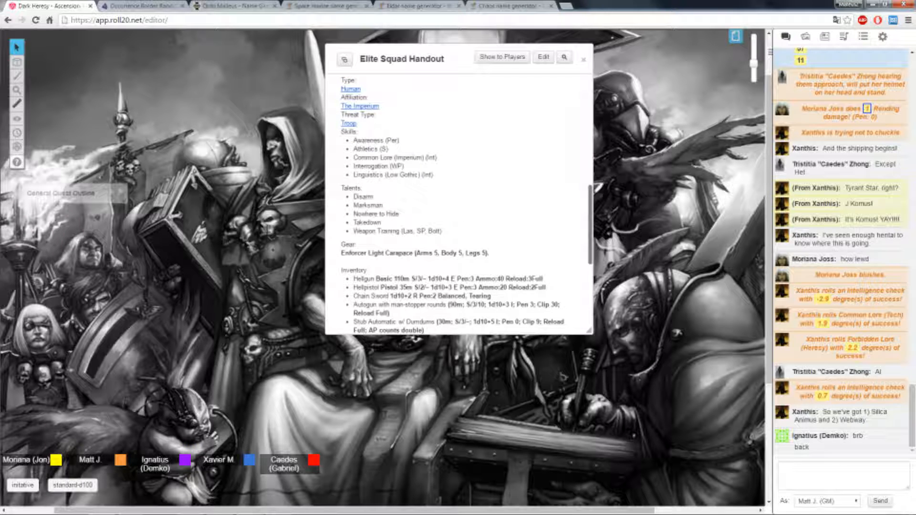
{"action": "scroll", "scroll_direction": "down", "scroll_amount": 3}
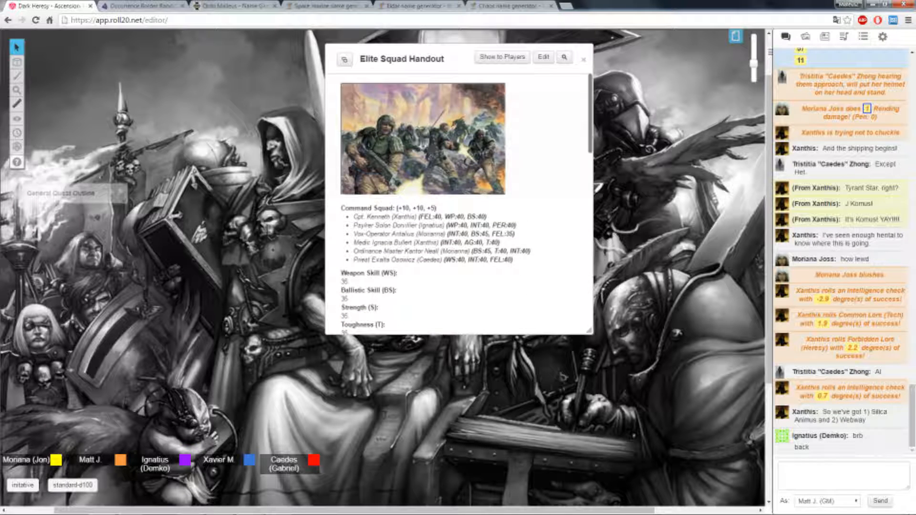
{"action": "left_click", "coordinate": [583, 59]}
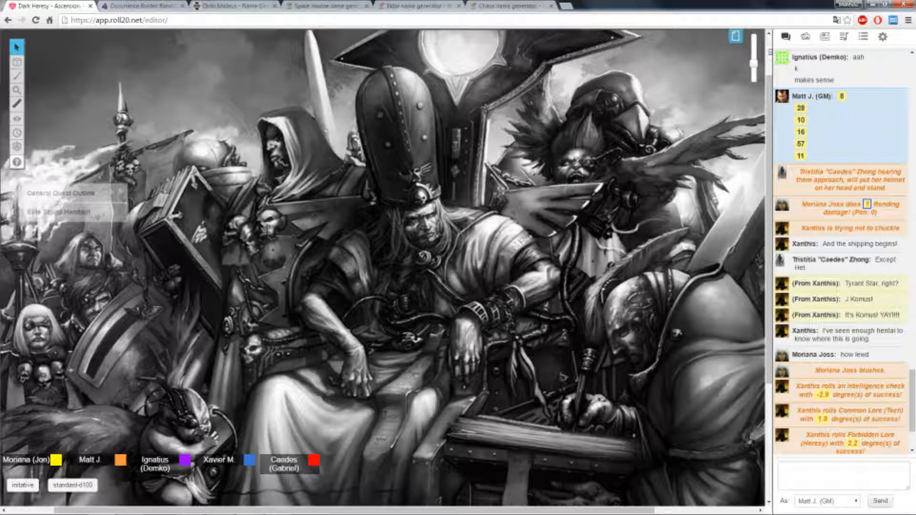
{"action": "scroll", "scroll_direction": "down", "scroll_amount": 3}
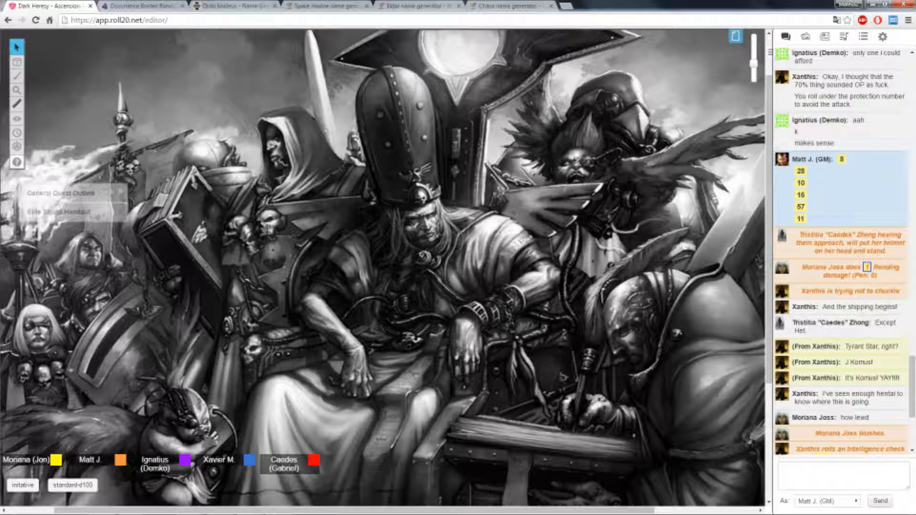
{"action": "scroll", "scroll_direction": "down", "scroll_amount": 3}
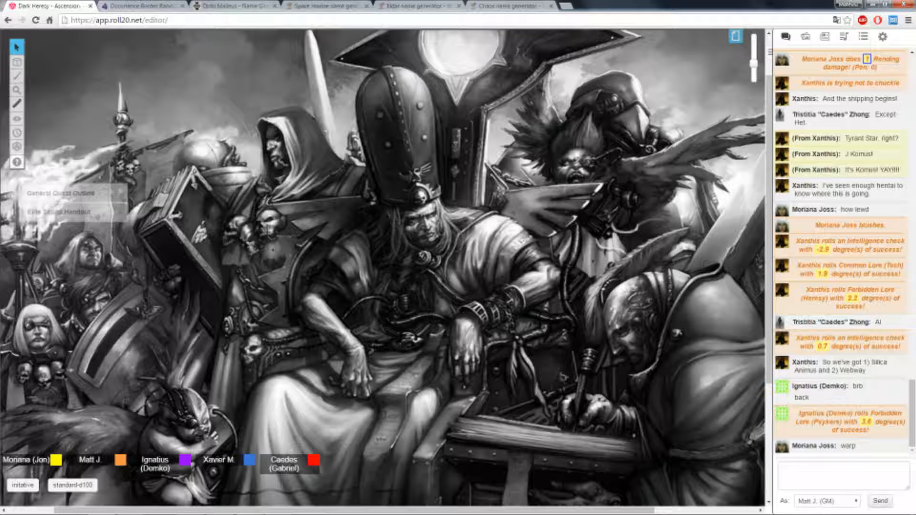
Scroll chat to follow Ignatius's Forbidden Lore (Psykers) rolls: 4.2, 1.5, 4.2
{"action": "scroll", "scroll_direction": "down", "scroll_amount": 3}
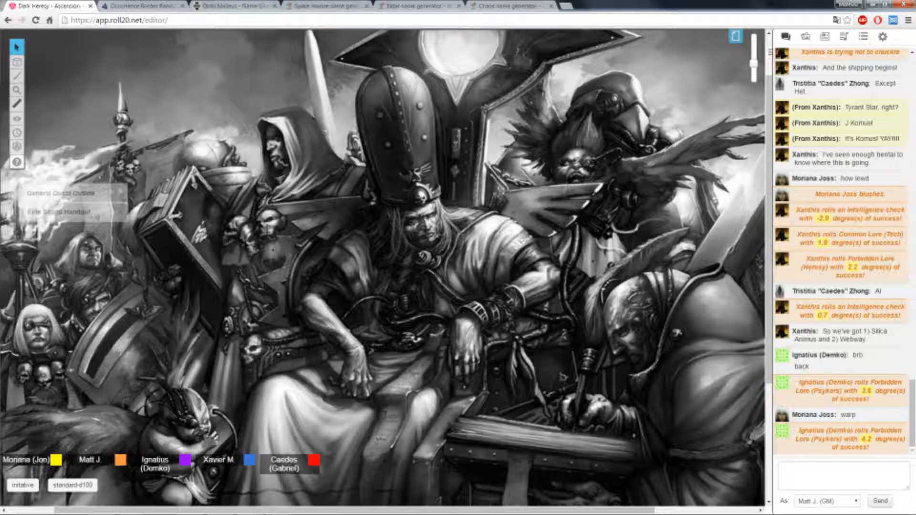
{"action": "scroll", "scroll_direction": "down", "scroll_amount": 3}
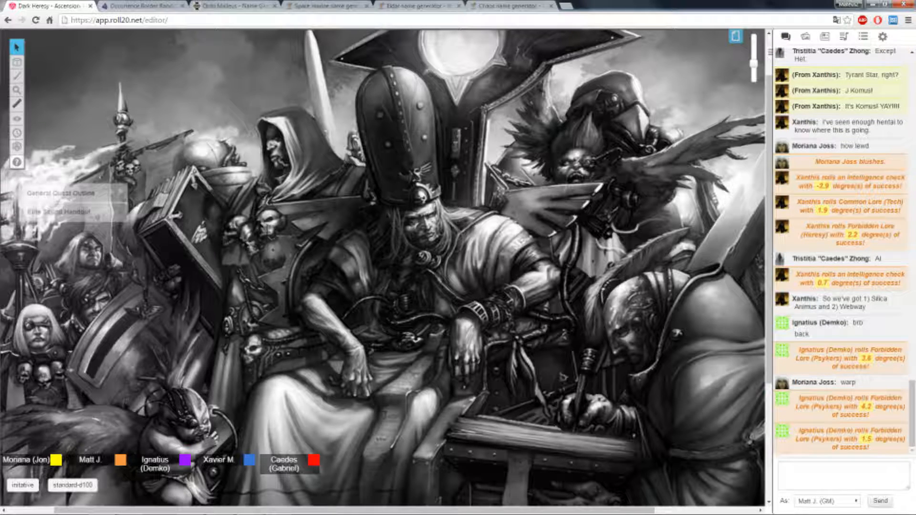
{"action": "scroll", "scroll_direction": "down", "scroll_amount": 3}
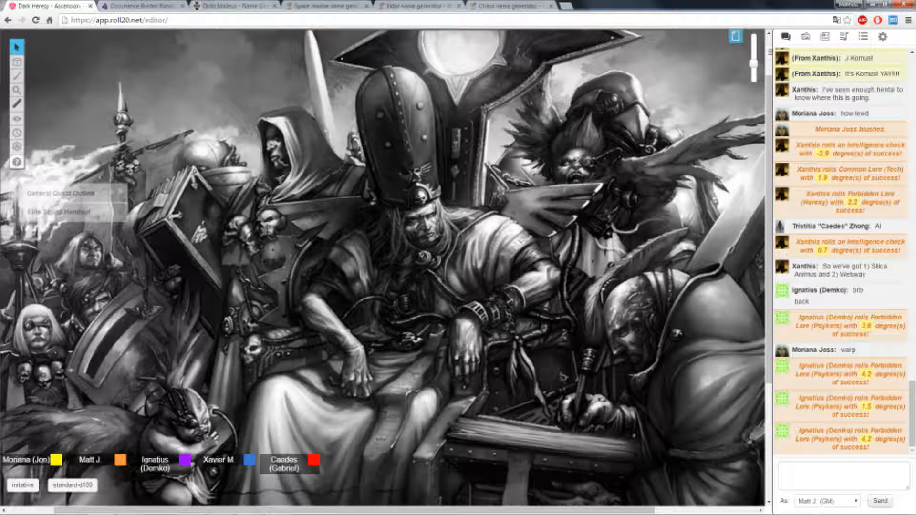
Scroll the Journal and reopen the Elite Squad Handout showing revised characteristics
{"action": "scroll", "scroll_direction": "down", "scroll_amount": 3}
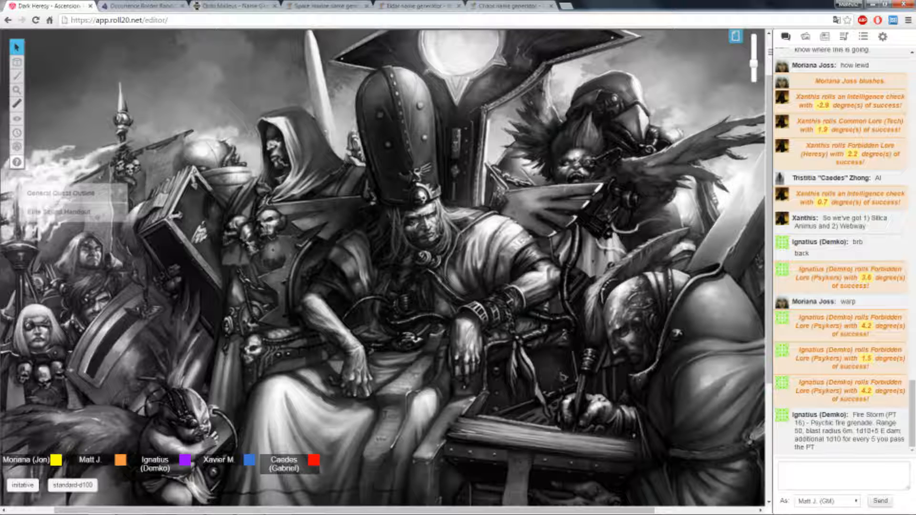
{"action": "left_click", "coordinate": [65, 212]}
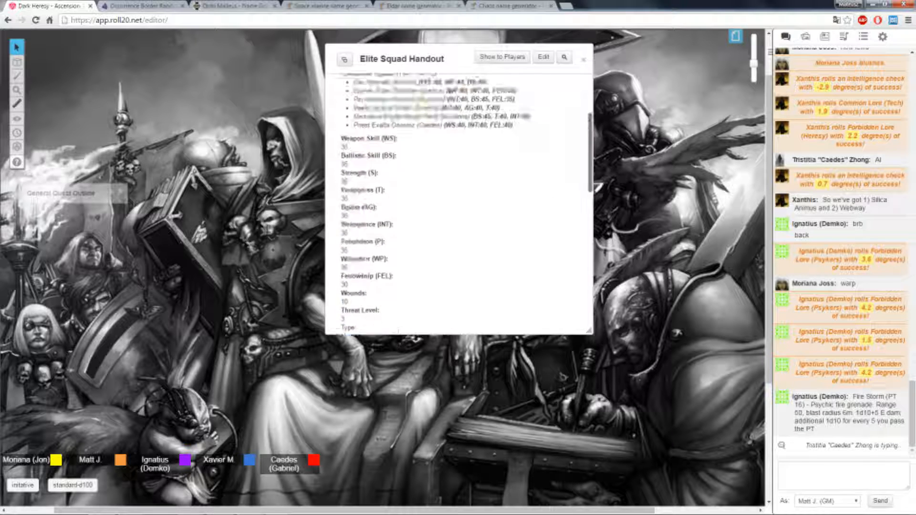
Close the Elite Squad Handout window to reveal the table and chat
{"action": "left_click", "coordinate": [583, 58]}
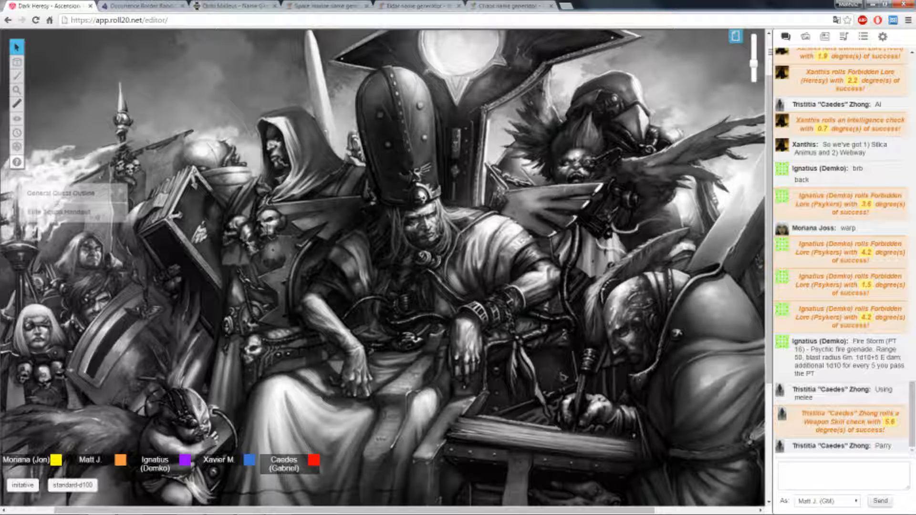
Scroll chat to follow Zhong's parry at 3, the 11.5 dodge, and 0.7 Weapon Skill check
{"action": "scroll", "scroll_direction": "down", "scroll_amount": 3}
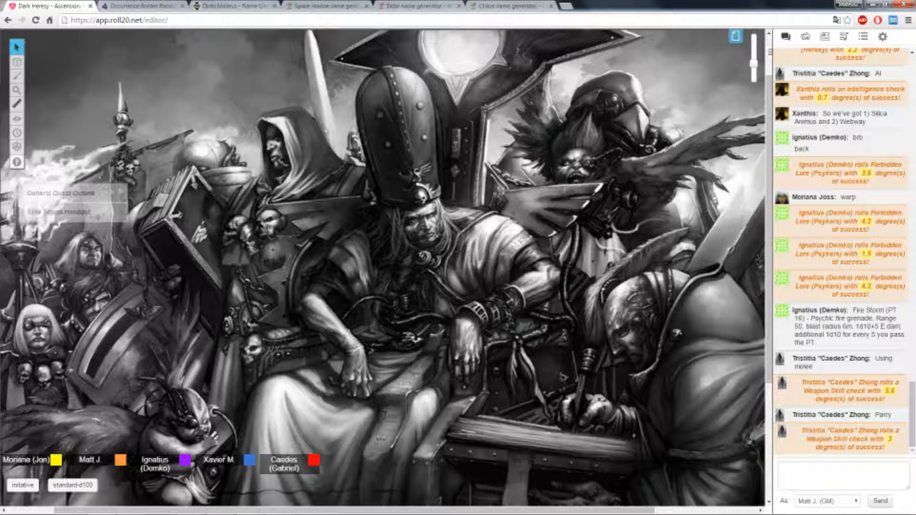
{"action": "scroll", "scroll_direction": "down", "scroll_amount": 3}
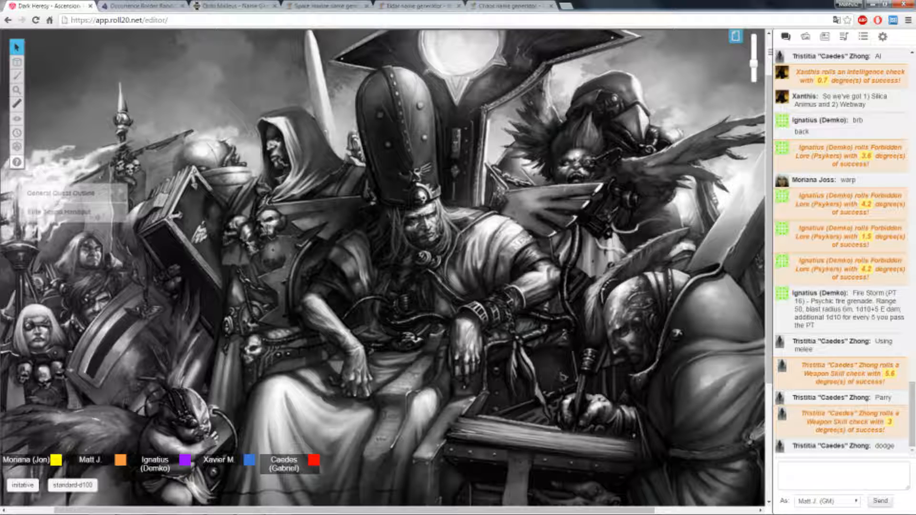
{"action": "scroll", "scroll_direction": "down", "scroll_amount": 3}
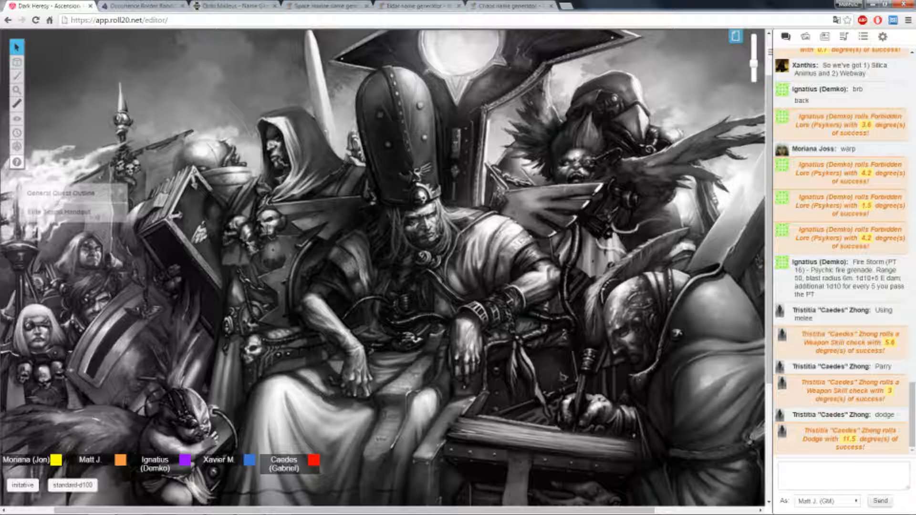
{"action": "scroll", "scroll_direction": "down", "scroll_amount": 3}
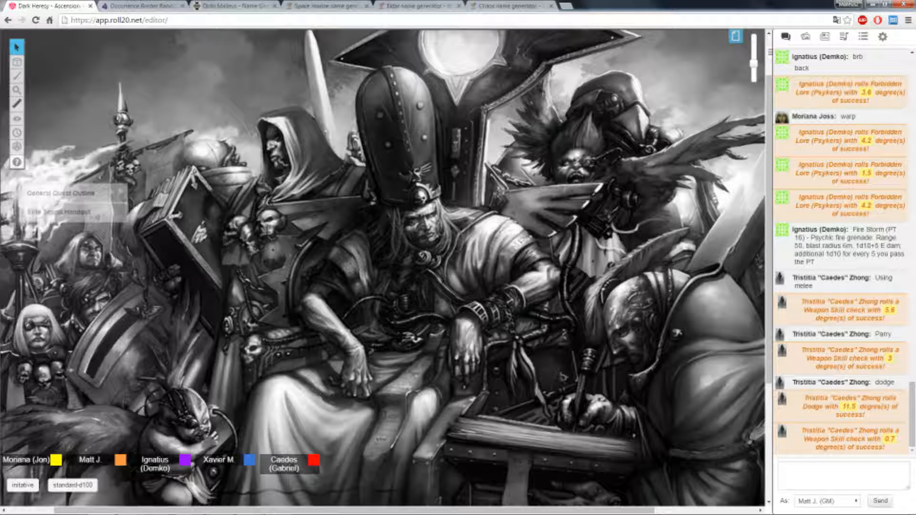